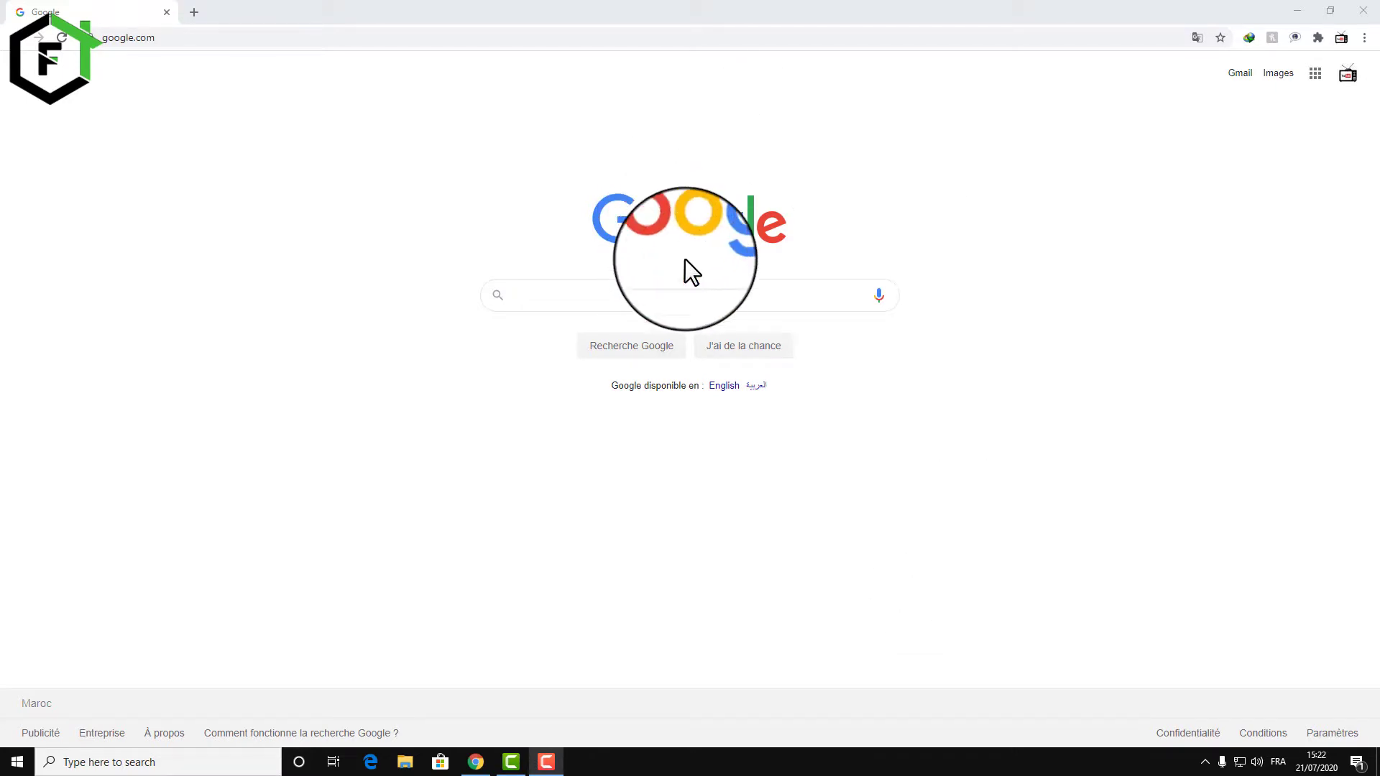
Step: Search Google for 'phoenix os' to list its download sites
click(690, 294)
text(phoenix os)
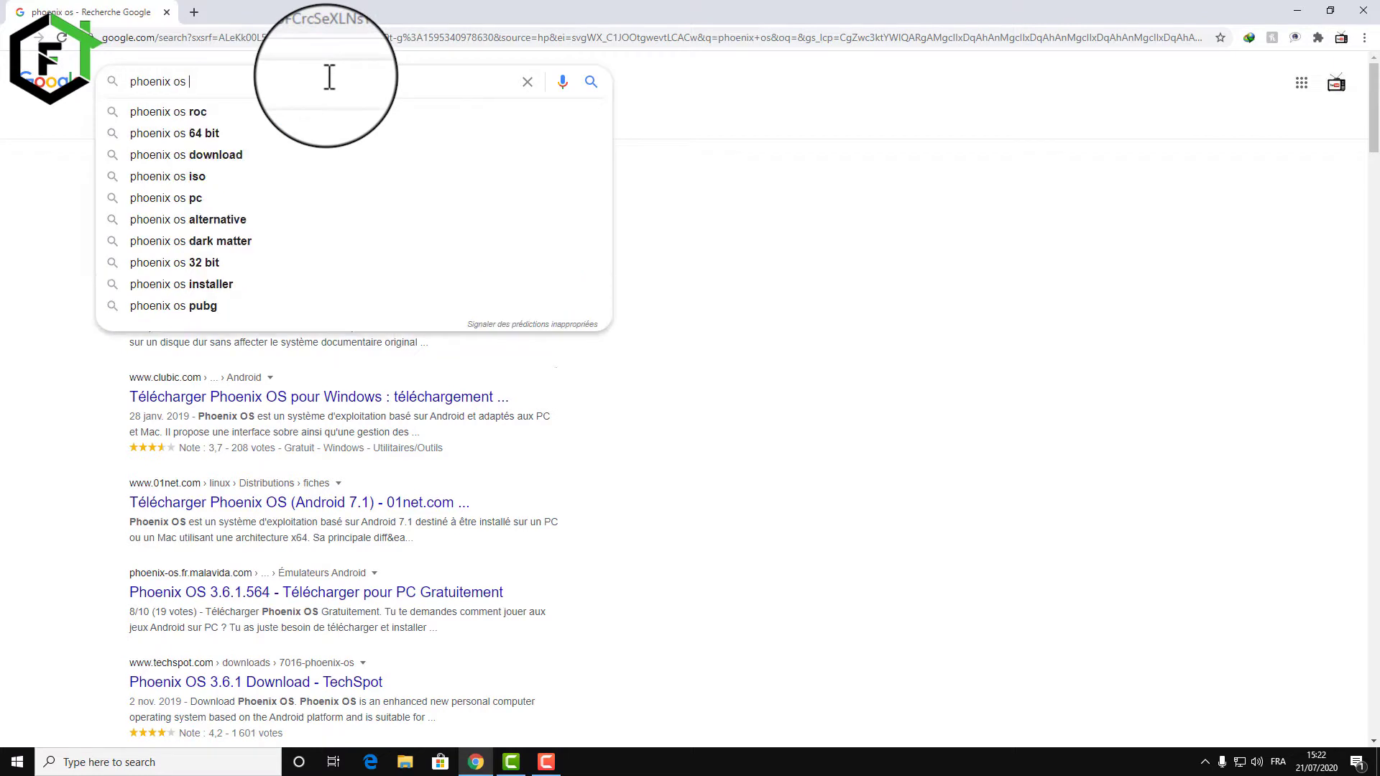
key(Backspace)
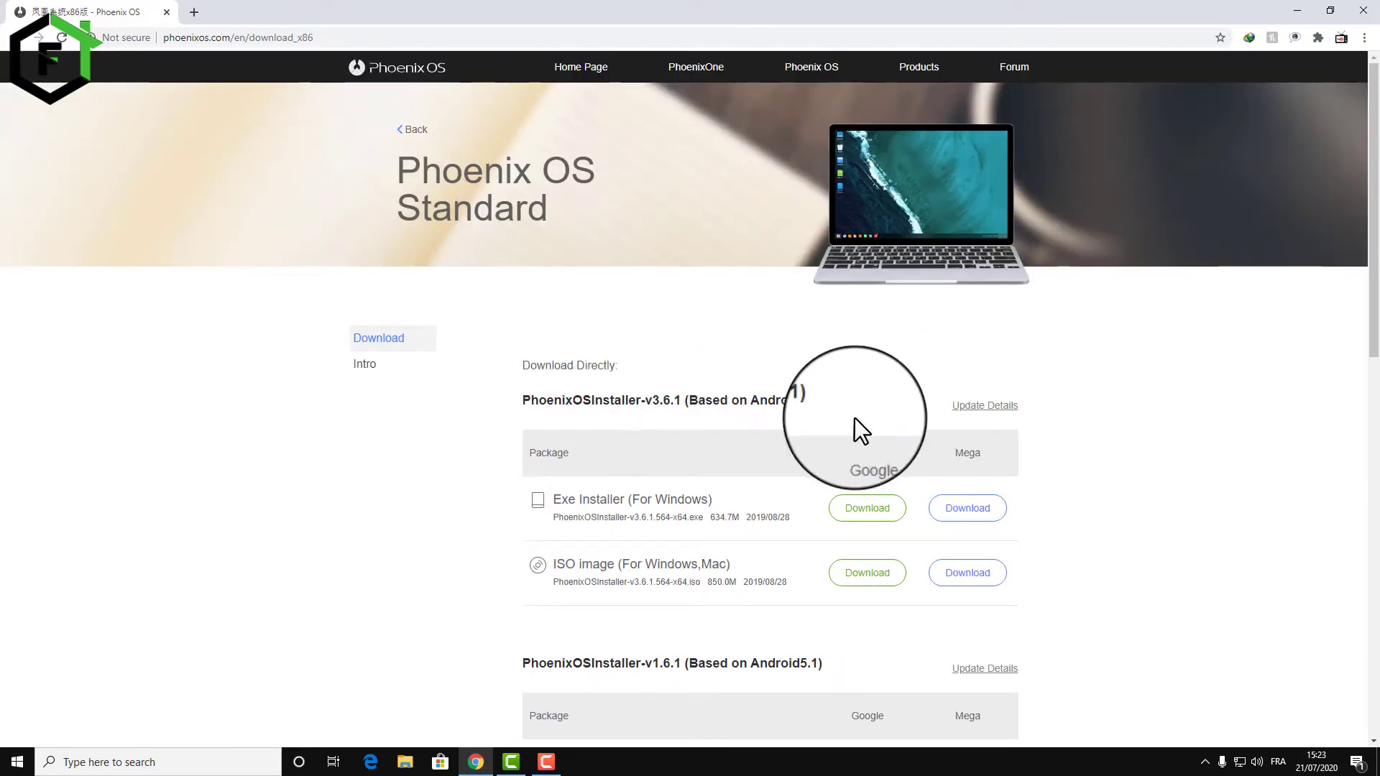
scroll(down, 3)
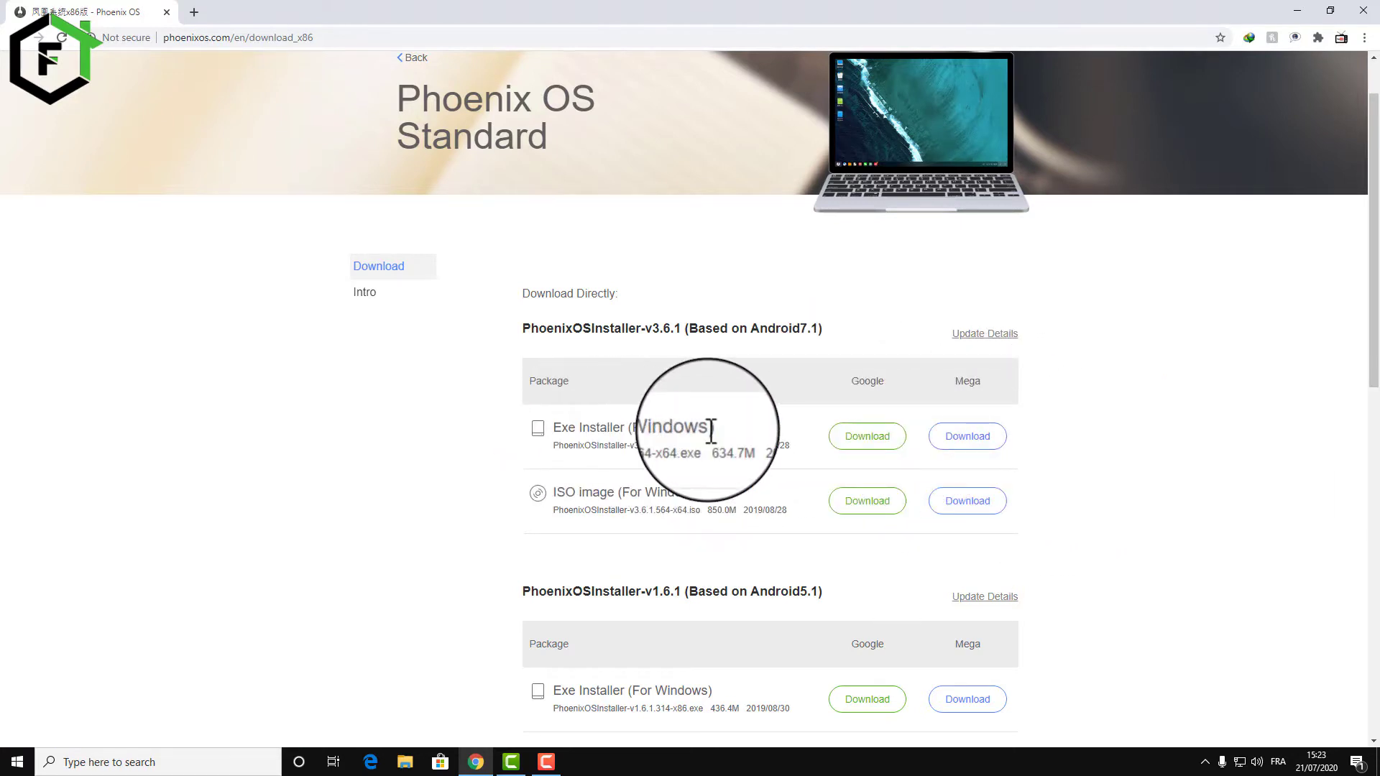
mouse_move(729, 493)
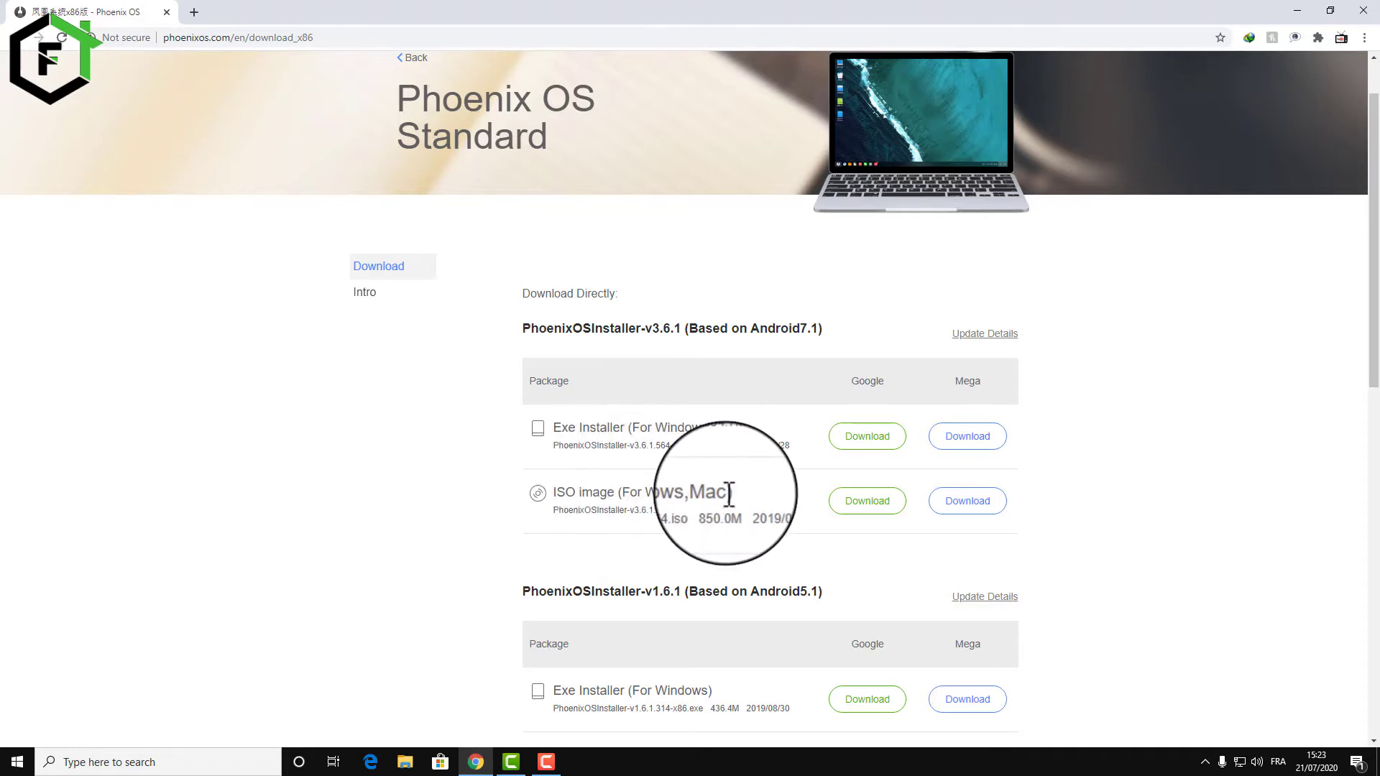
mouse_move(687, 447)
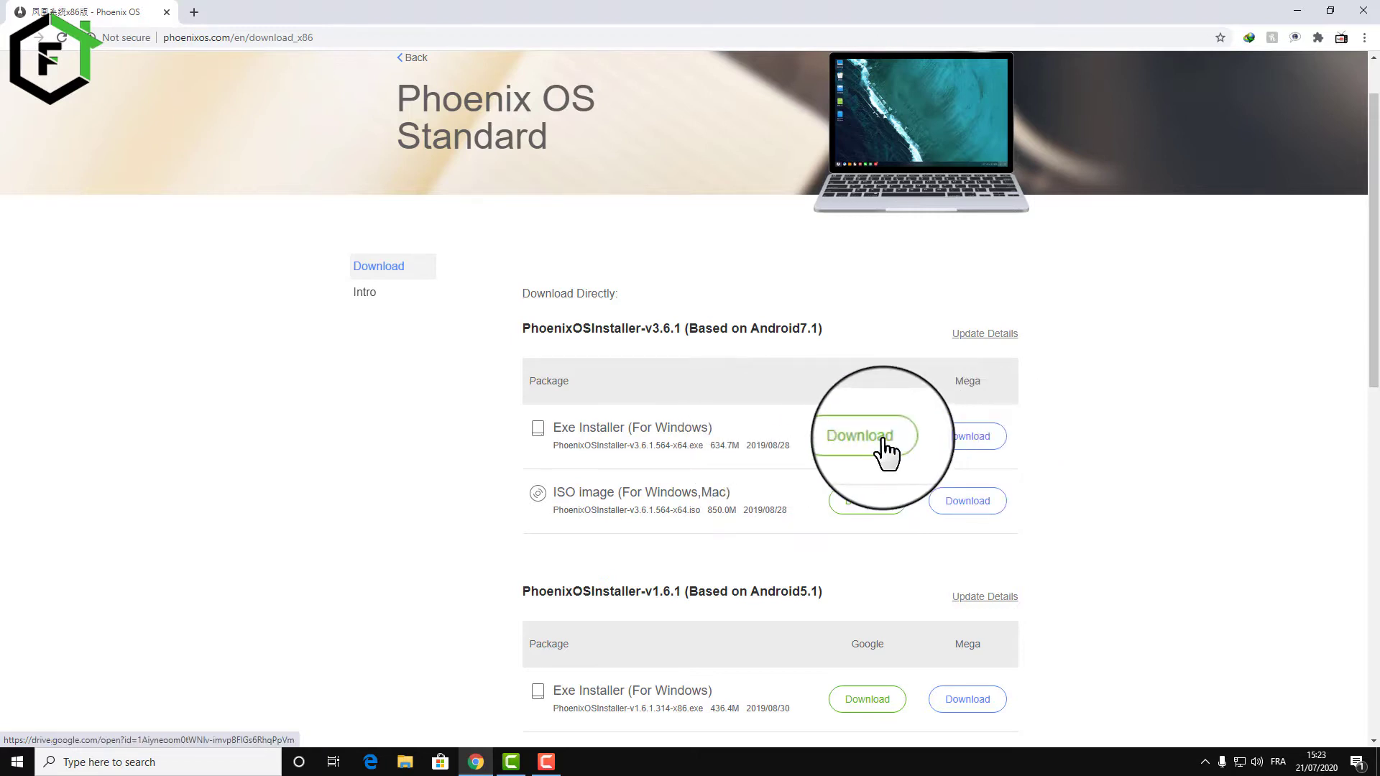
Step: Download the v3.6.1 PhoenixOSInstaller exe for Windows from the Phoenix OS page
click(866, 436)
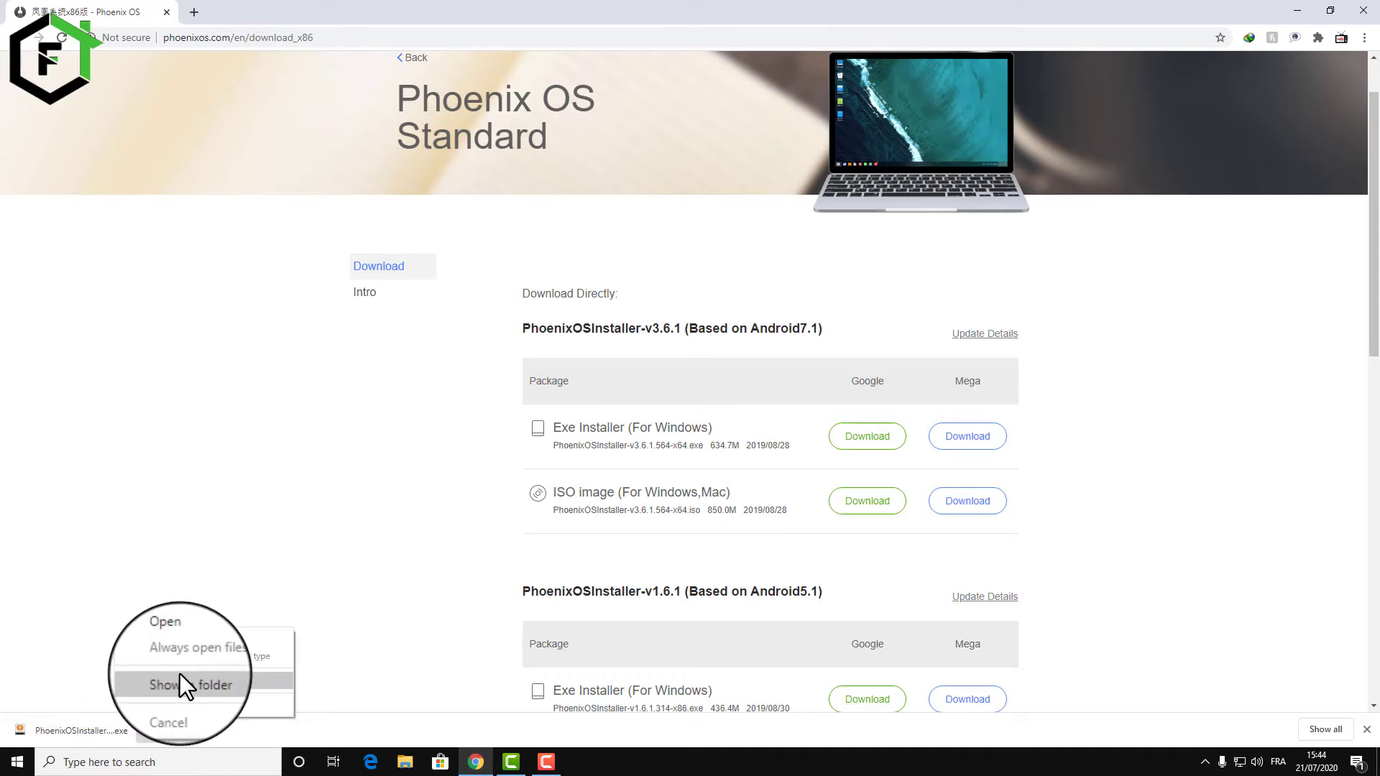
Step: Show PhoenixOSInstaller in the Desktop folder and run it as administrator
click(187, 685)
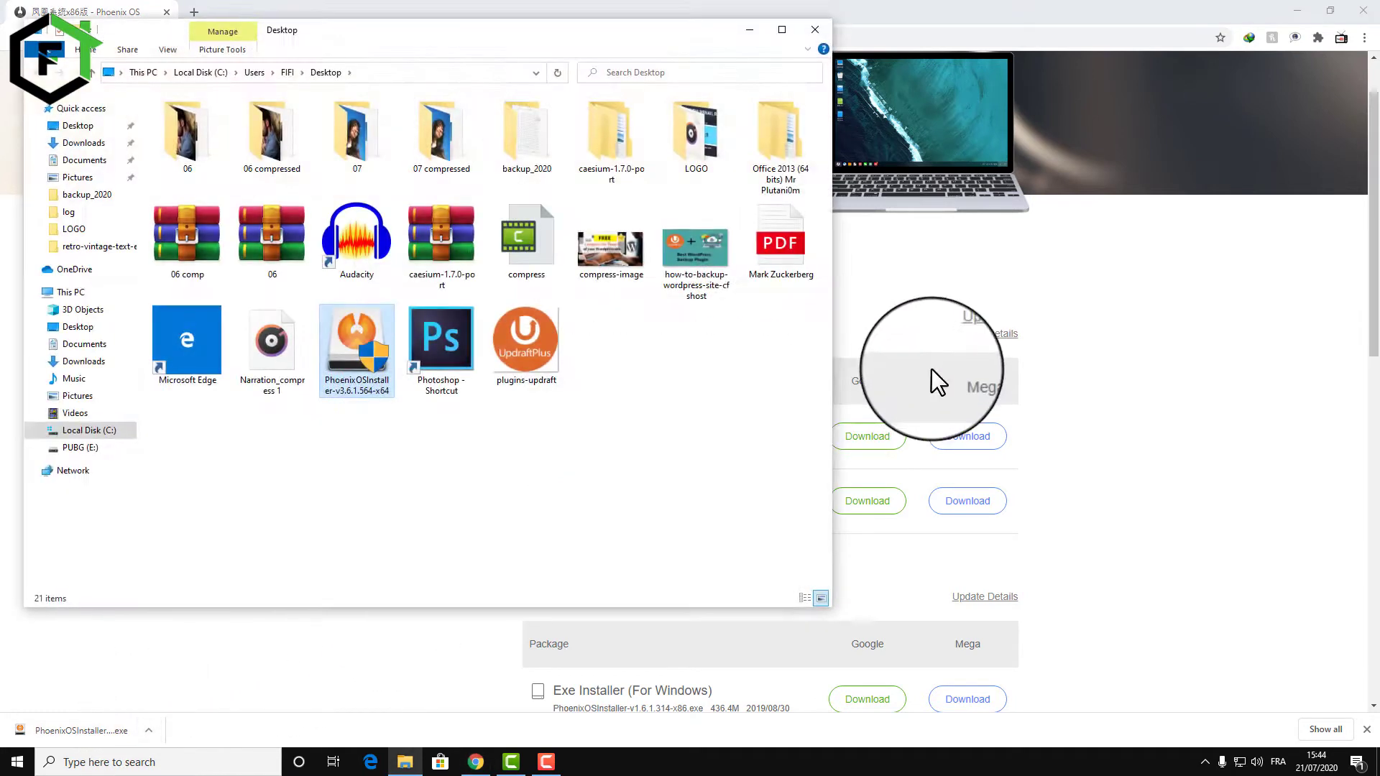
click(357, 339)
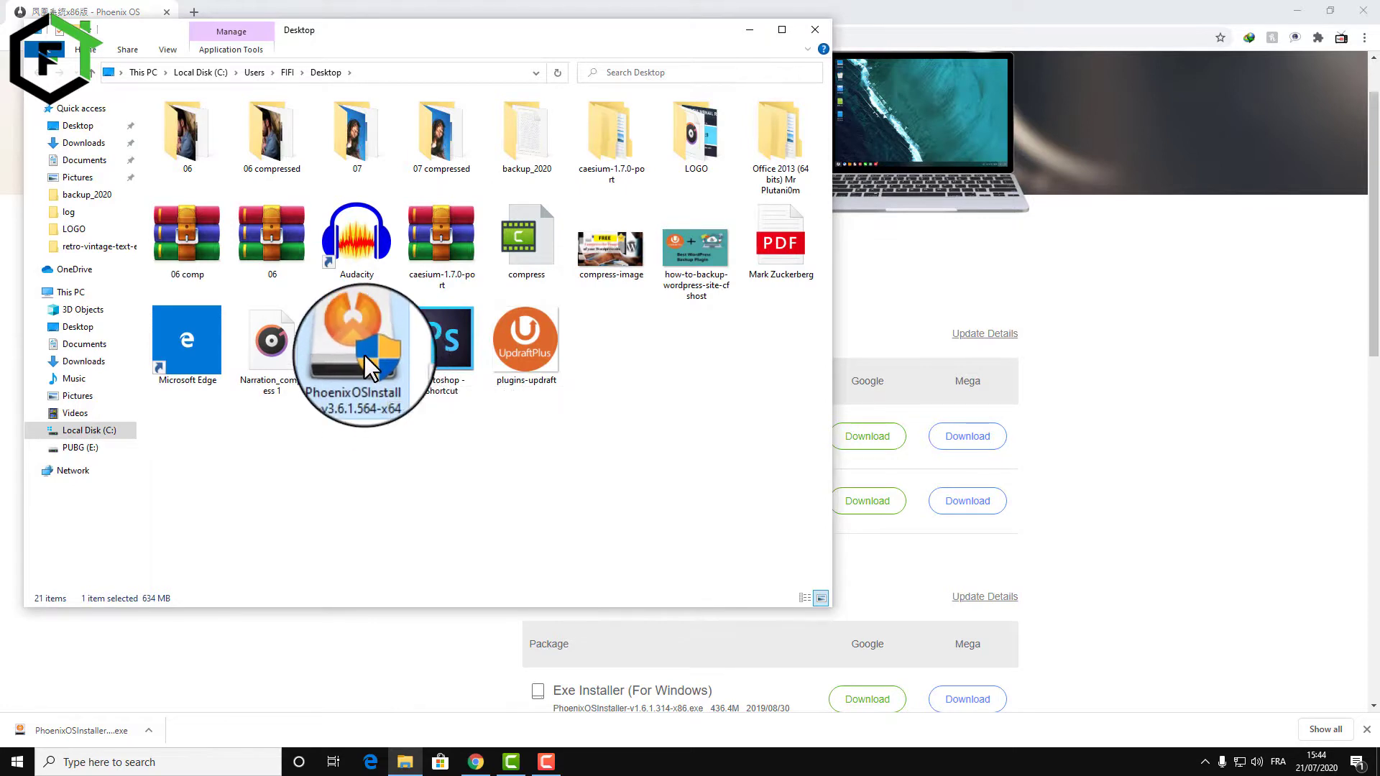
right_click(364, 352)
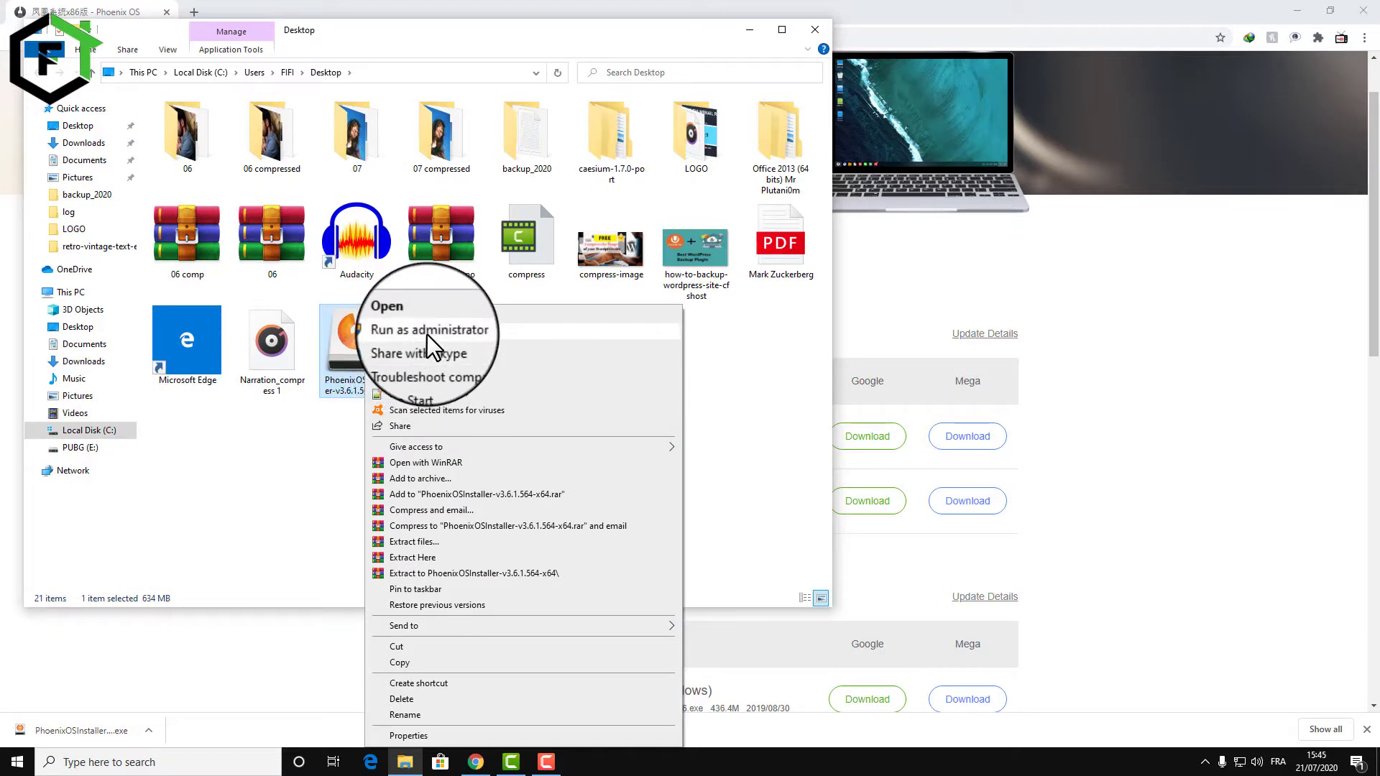
click(428, 329)
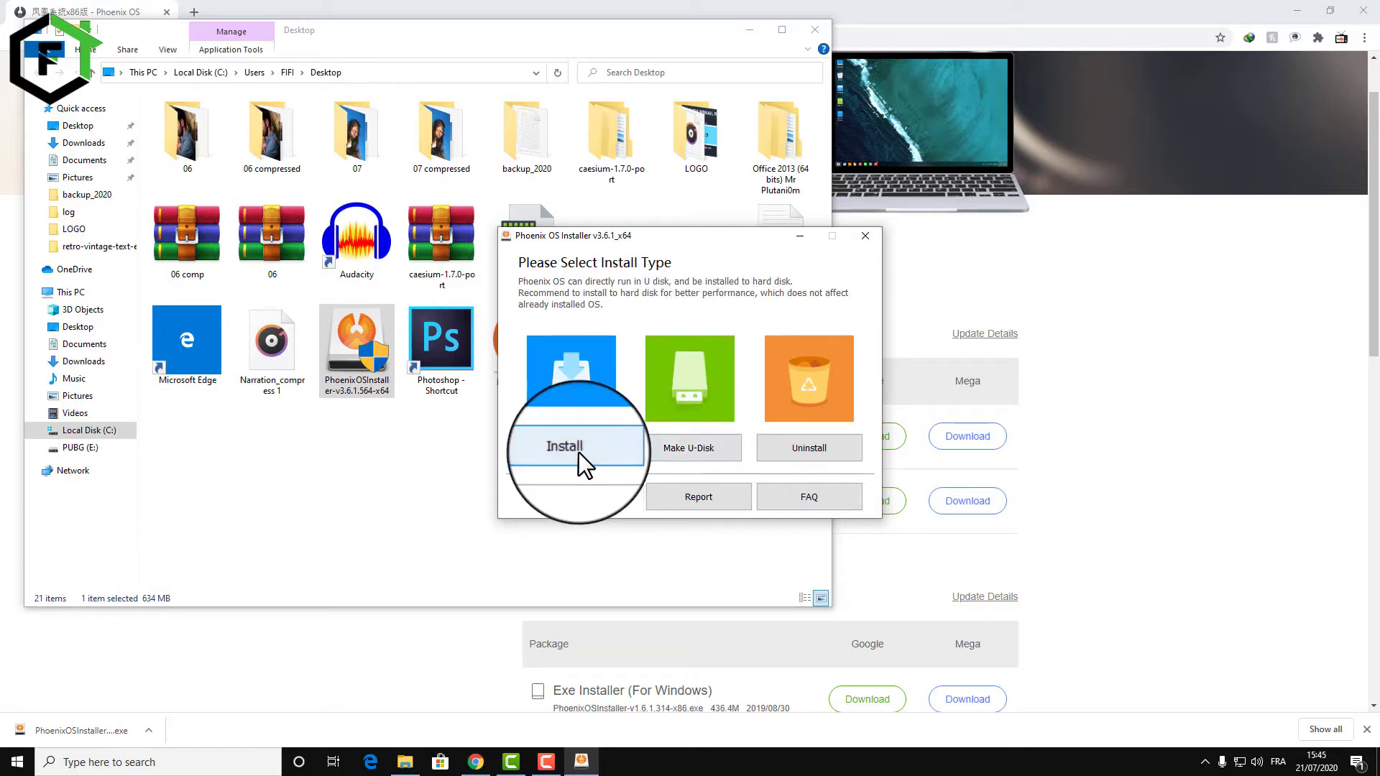
Step: Choose the Install to hard disk option in the Select Install Type window
click(564, 446)
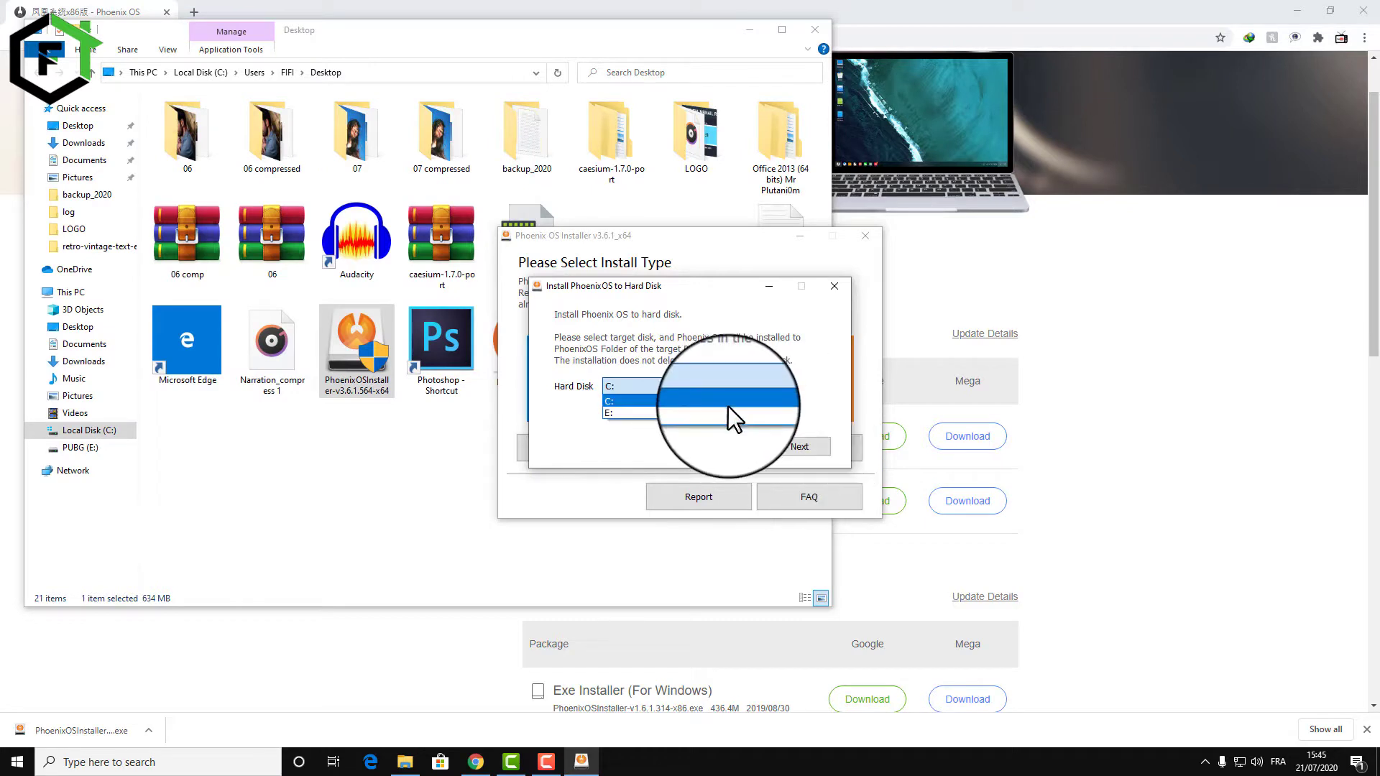
Step: Select drive C: as the Phoenix OS installation target
click(800, 446)
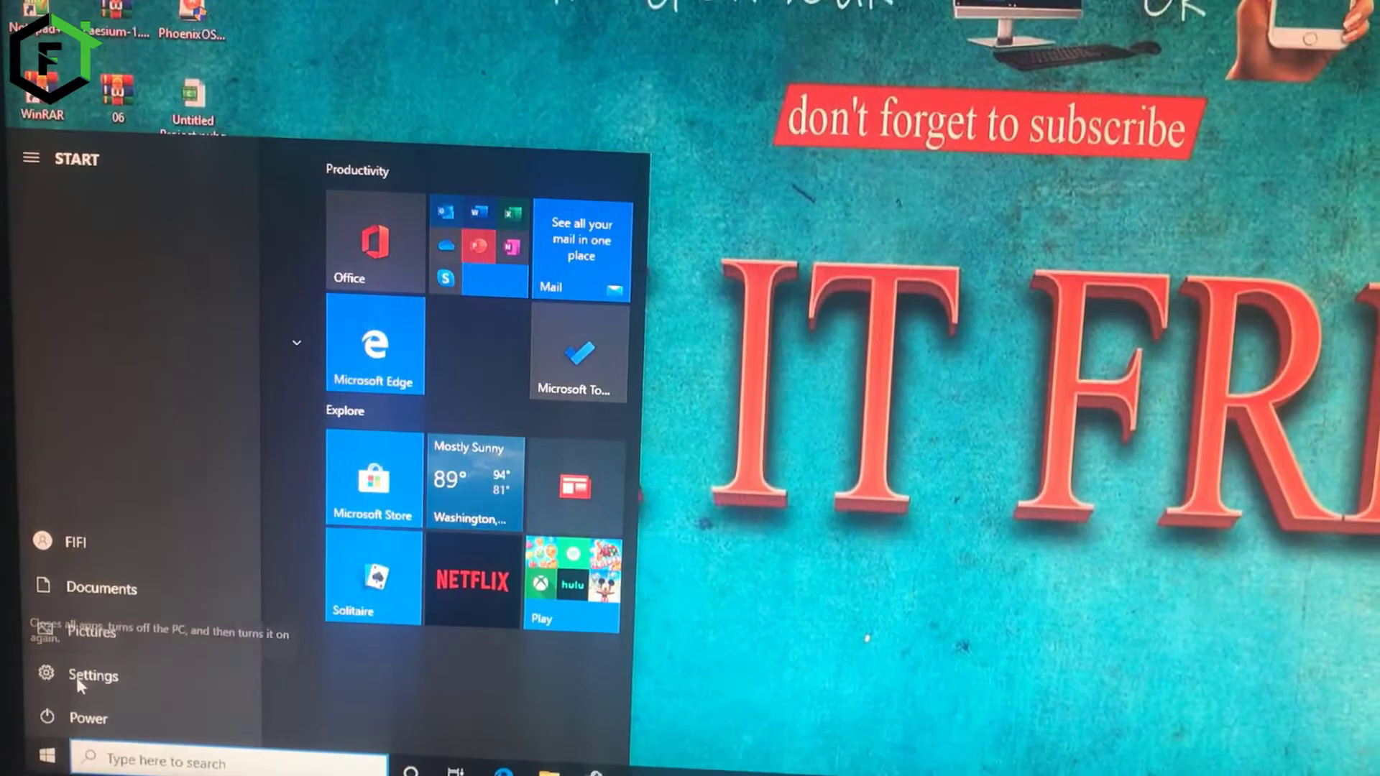
Step: Restart Windows 10 from the Start menu's power options
click(87, 718)
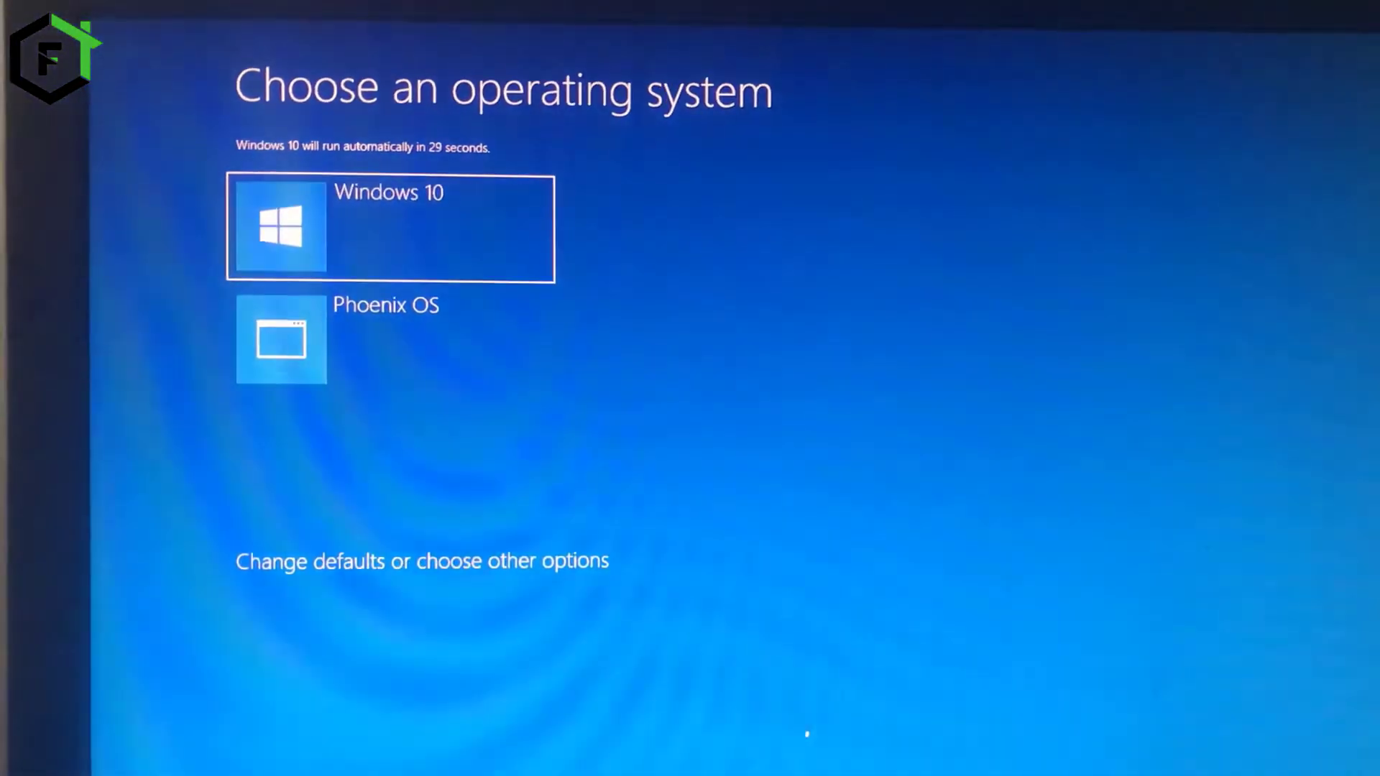
Step: Highlight Phoenix OS in the Windows boot menu and boot into it
key(Down)
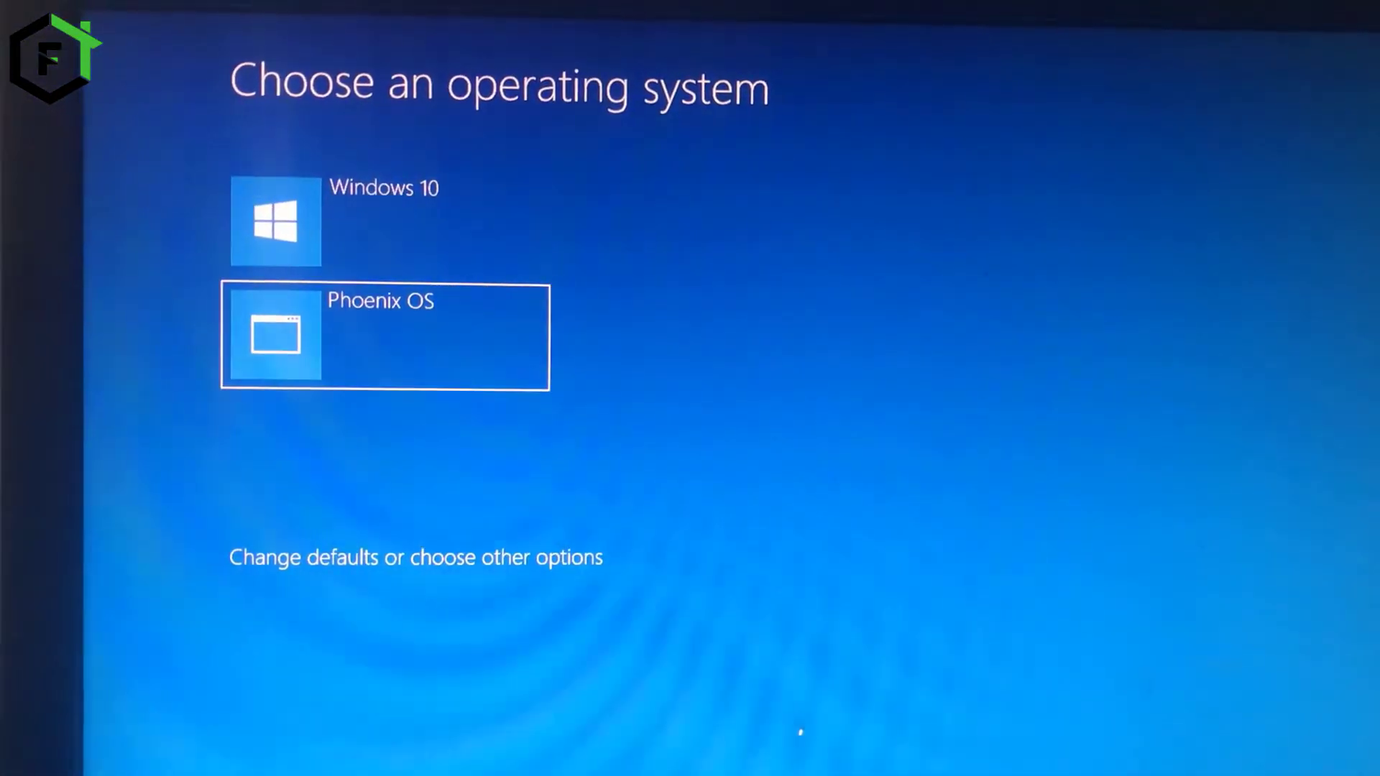
key(up)
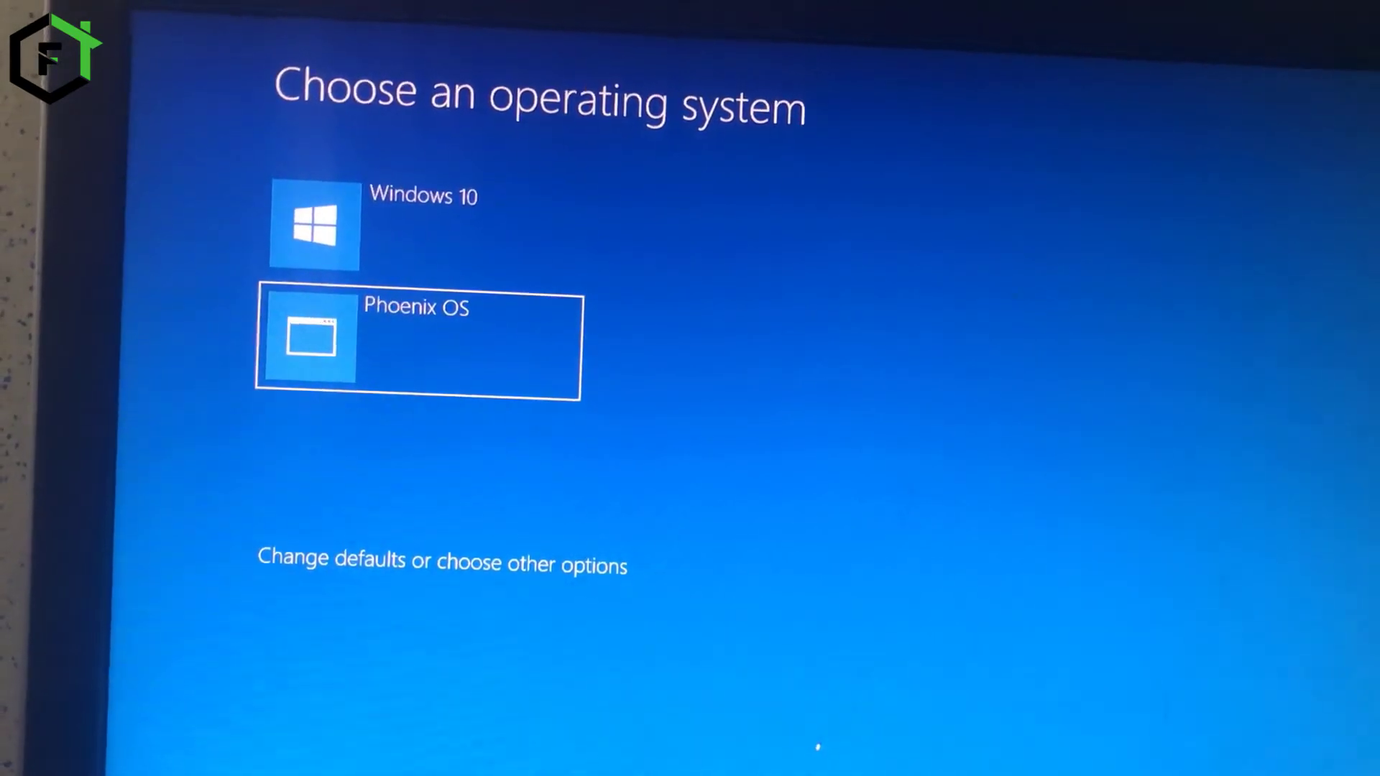
key(up)
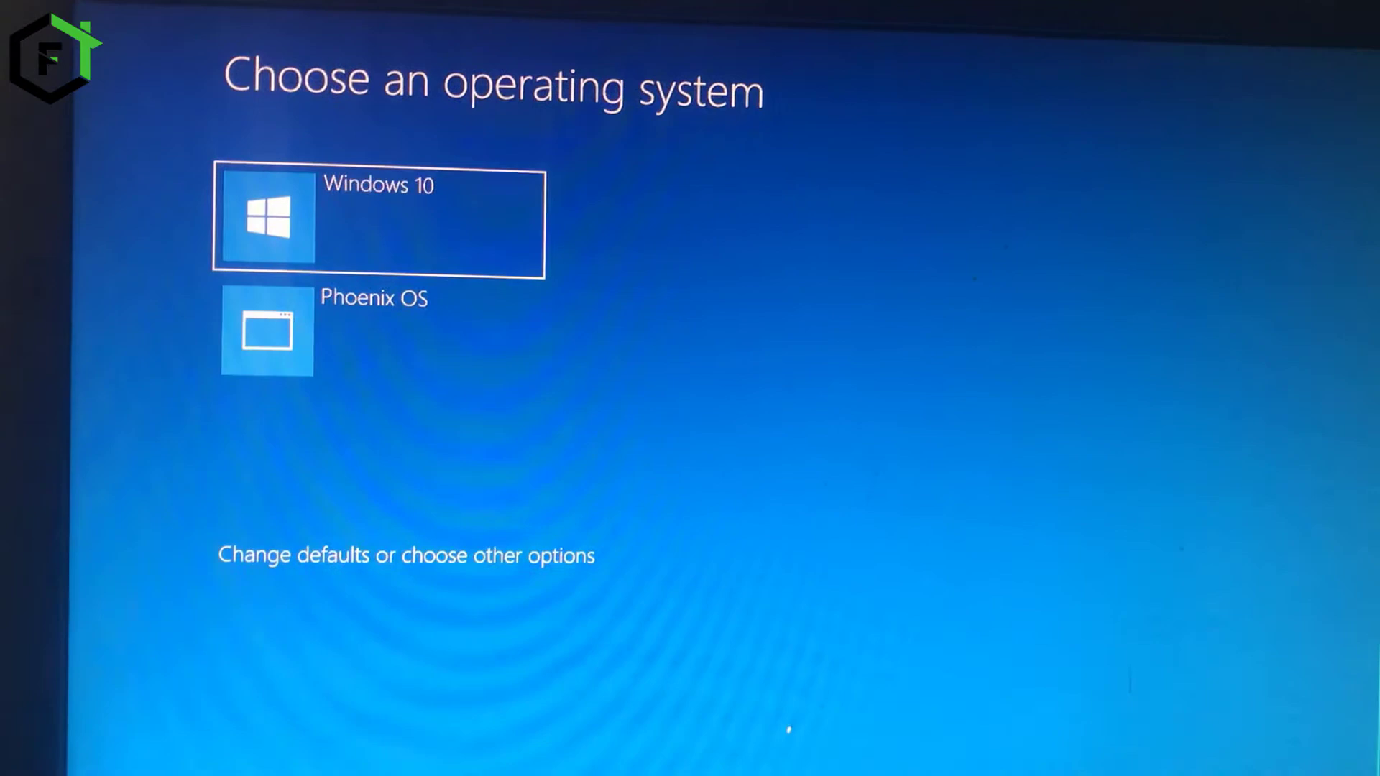
key(Down)
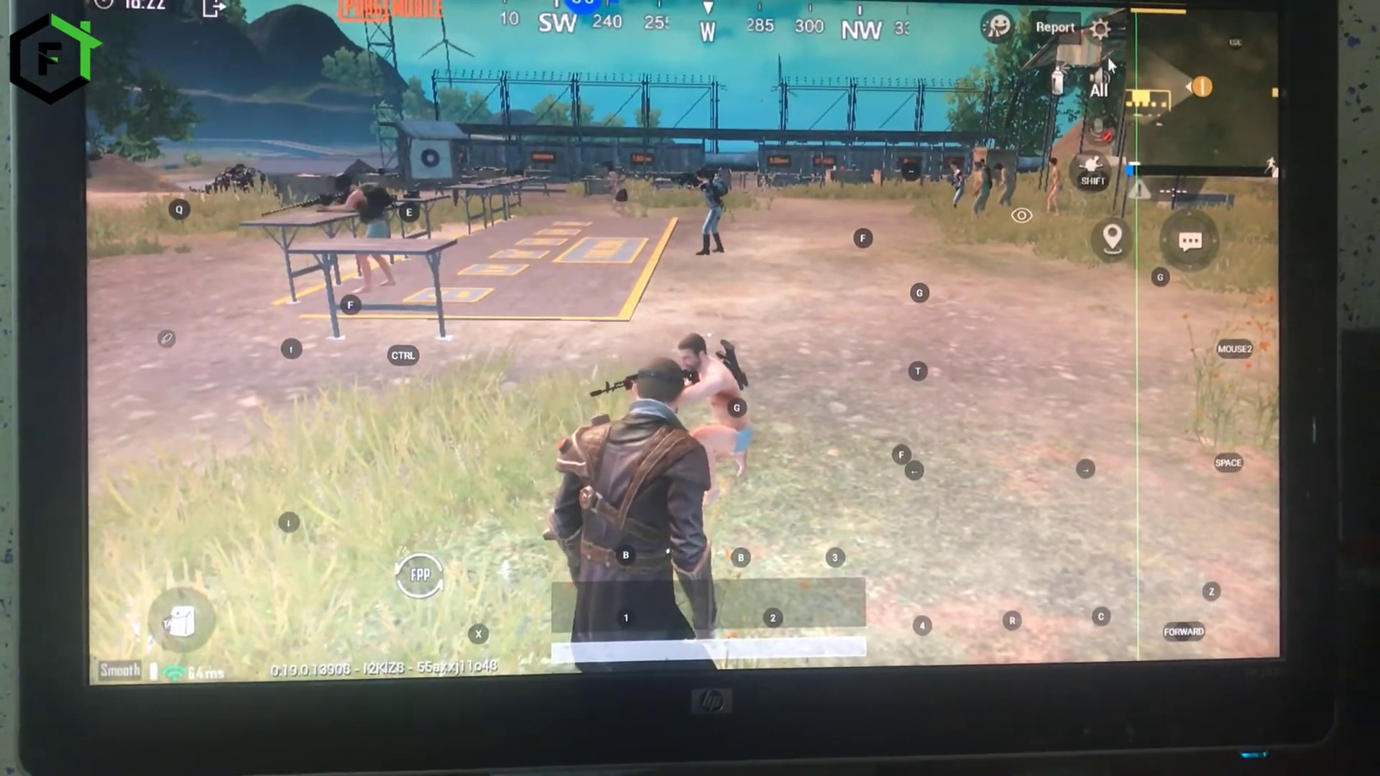
Step: Go to the Lobby from Settings and confirm OK on the Exit match? notice
click(1099, 29)
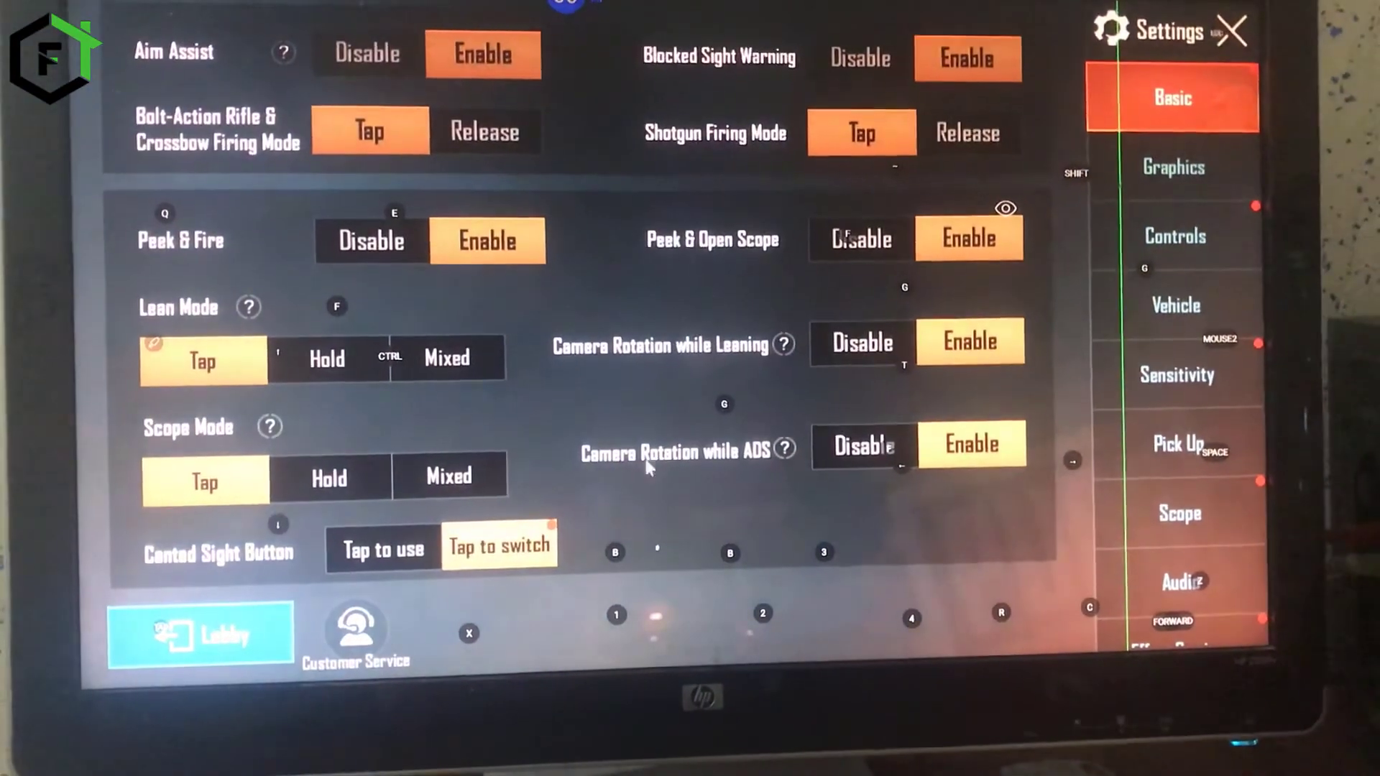
click(200, 632)
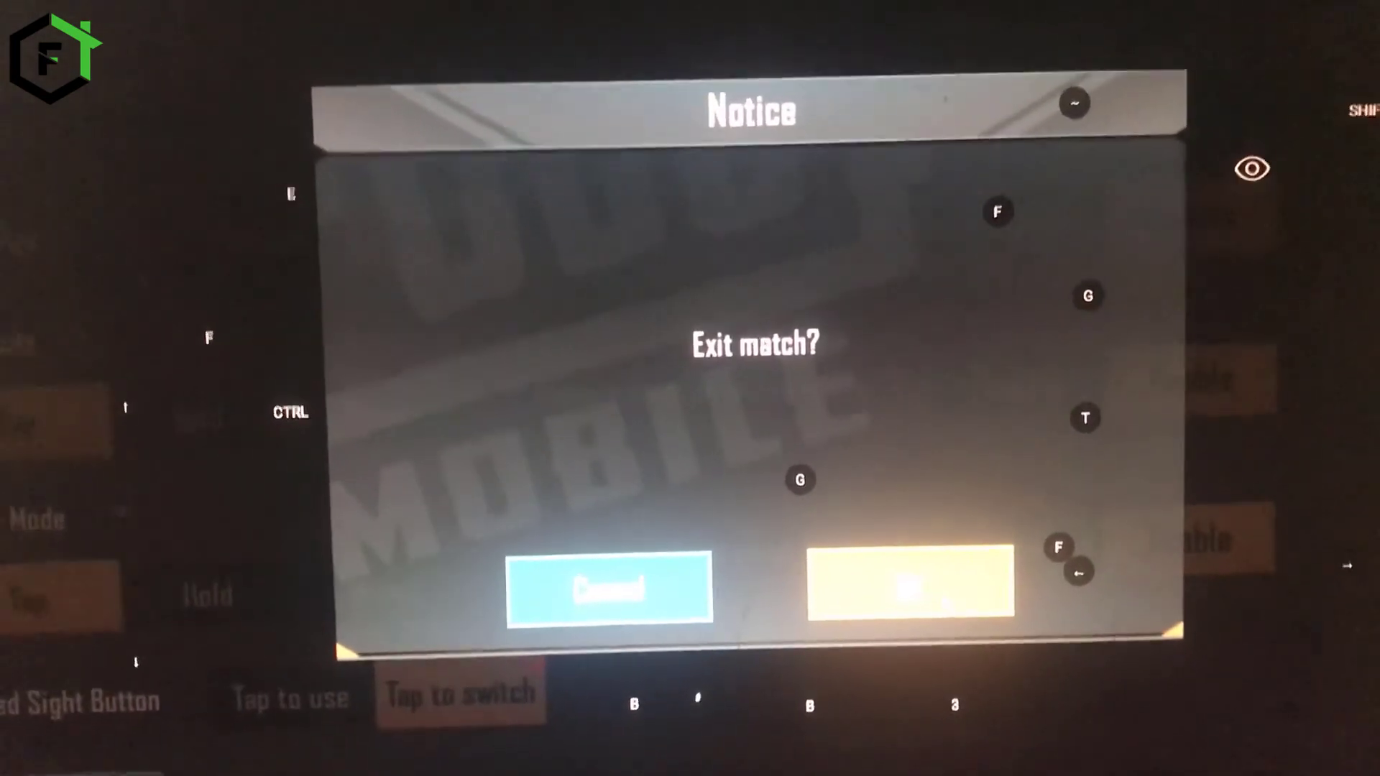
click(910, 588)
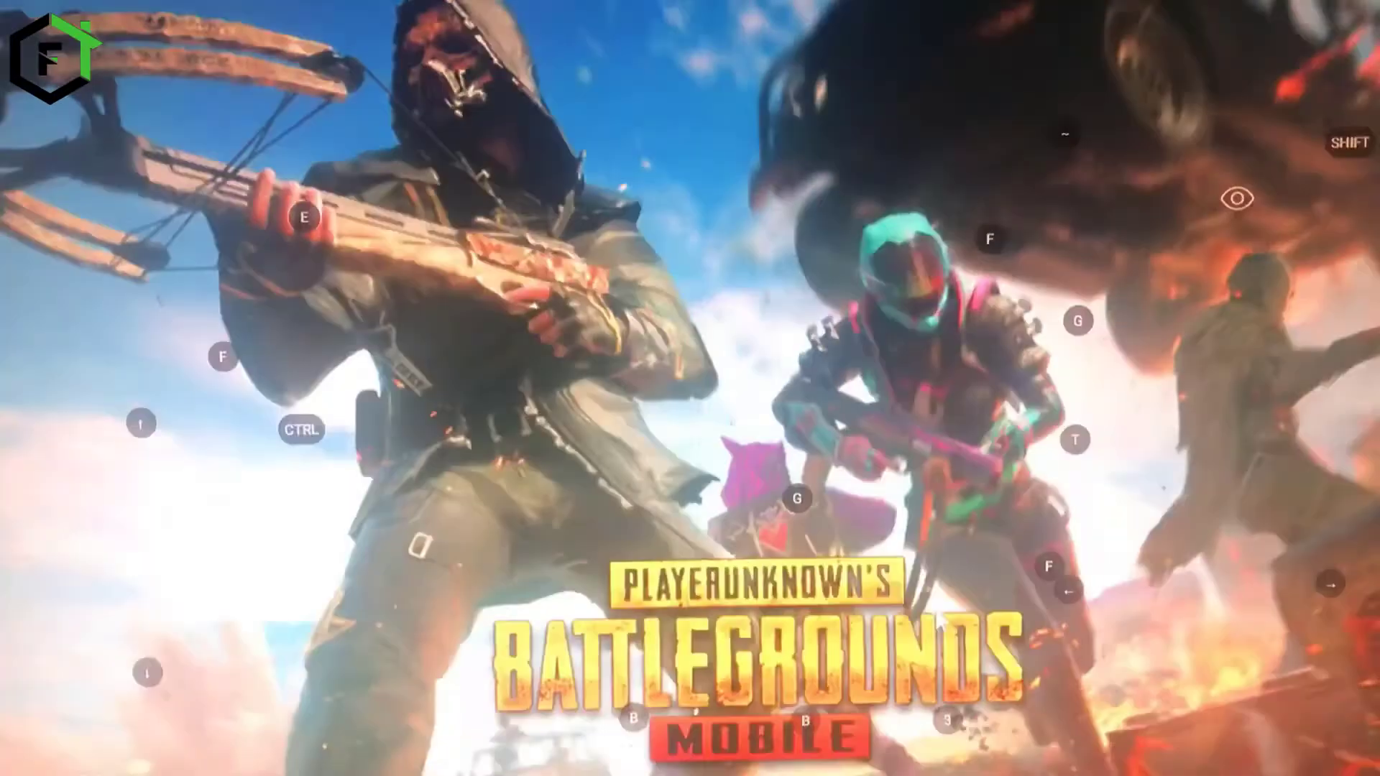